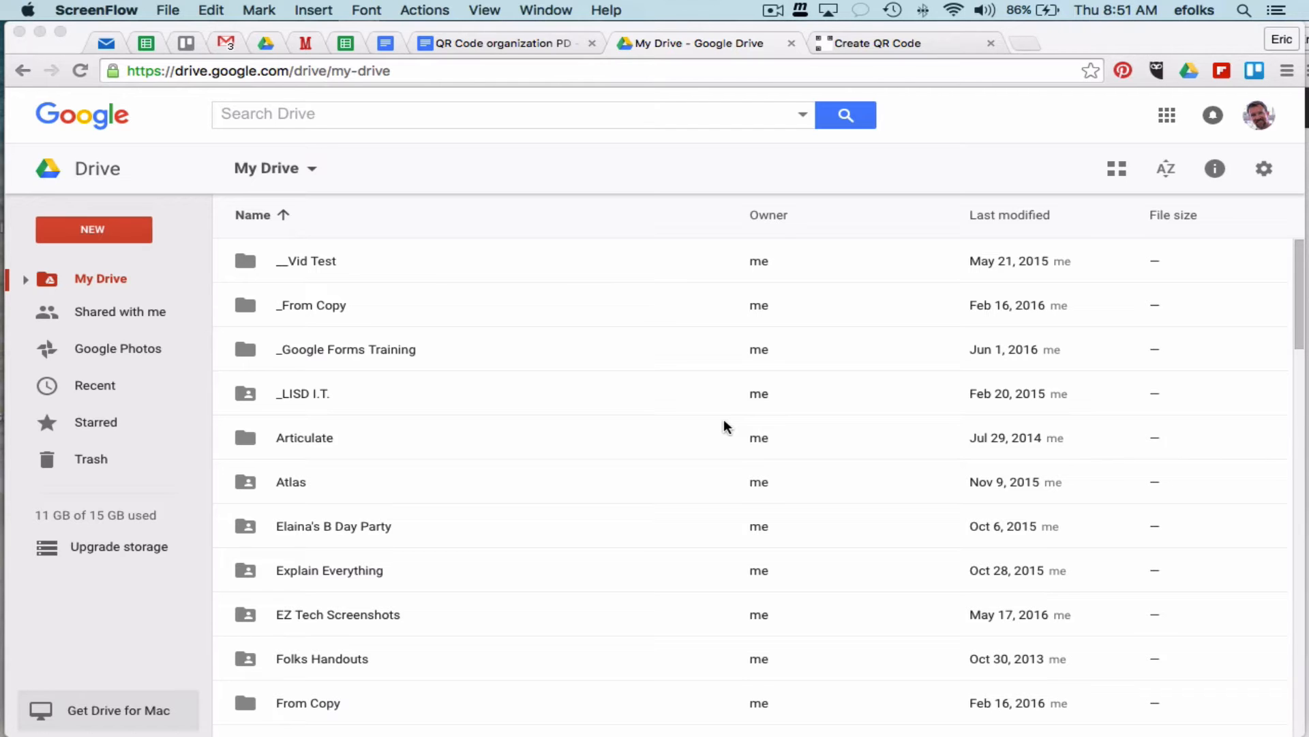
mouse_move(1108, 122)
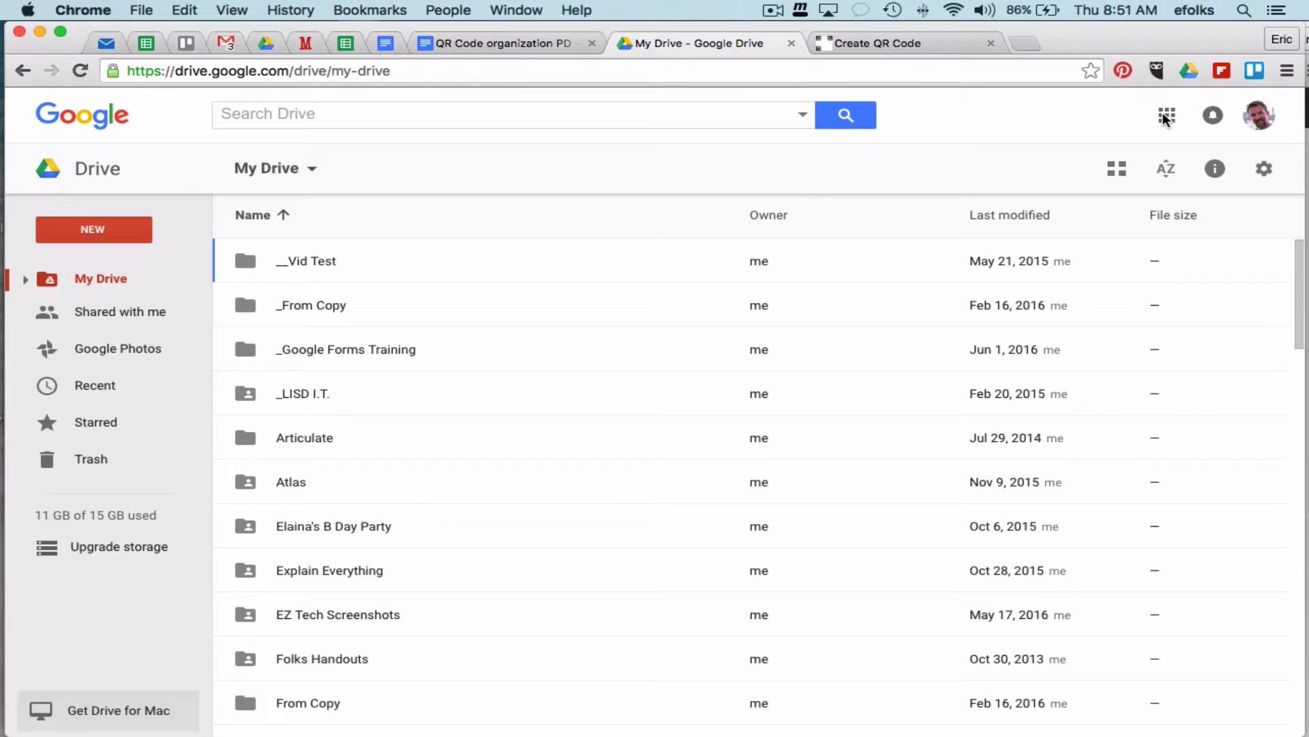
Create a new Google Doc named TEST filled with lorem ipsum paragraphs
left_click(1167, 114)
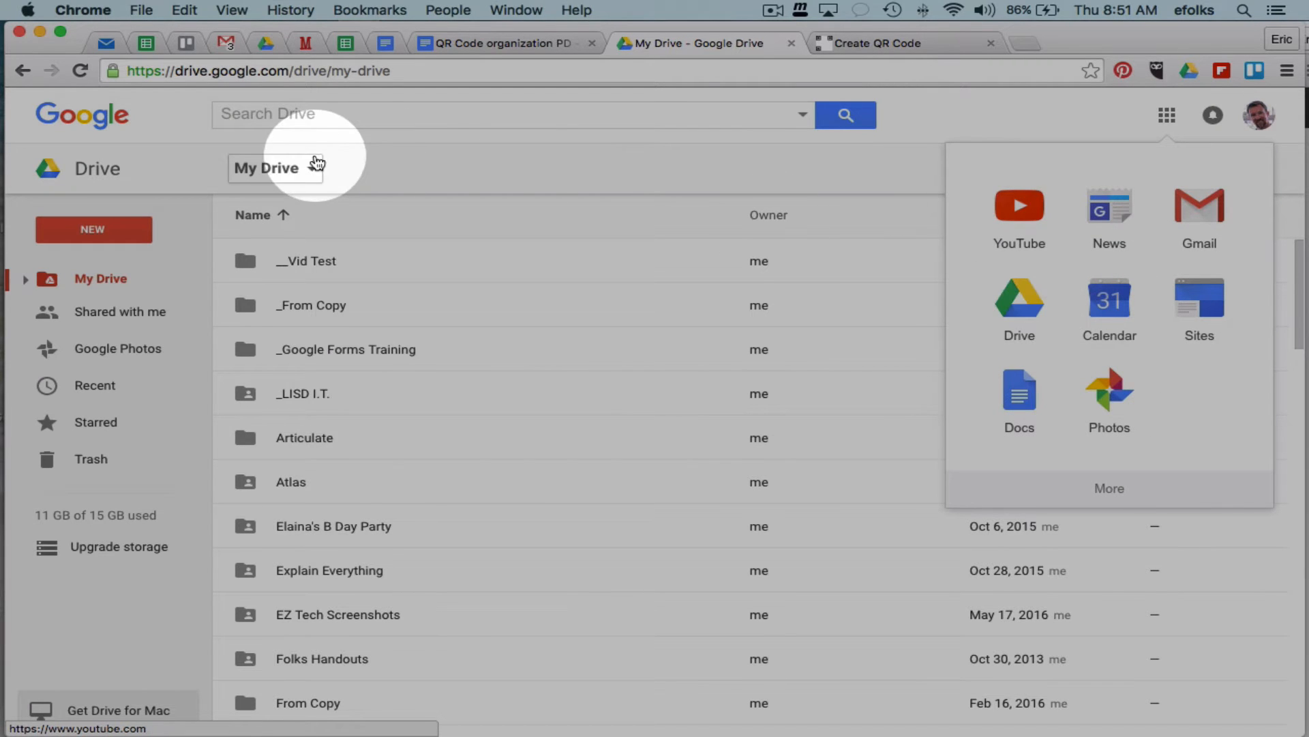
left_click(1165, 116)
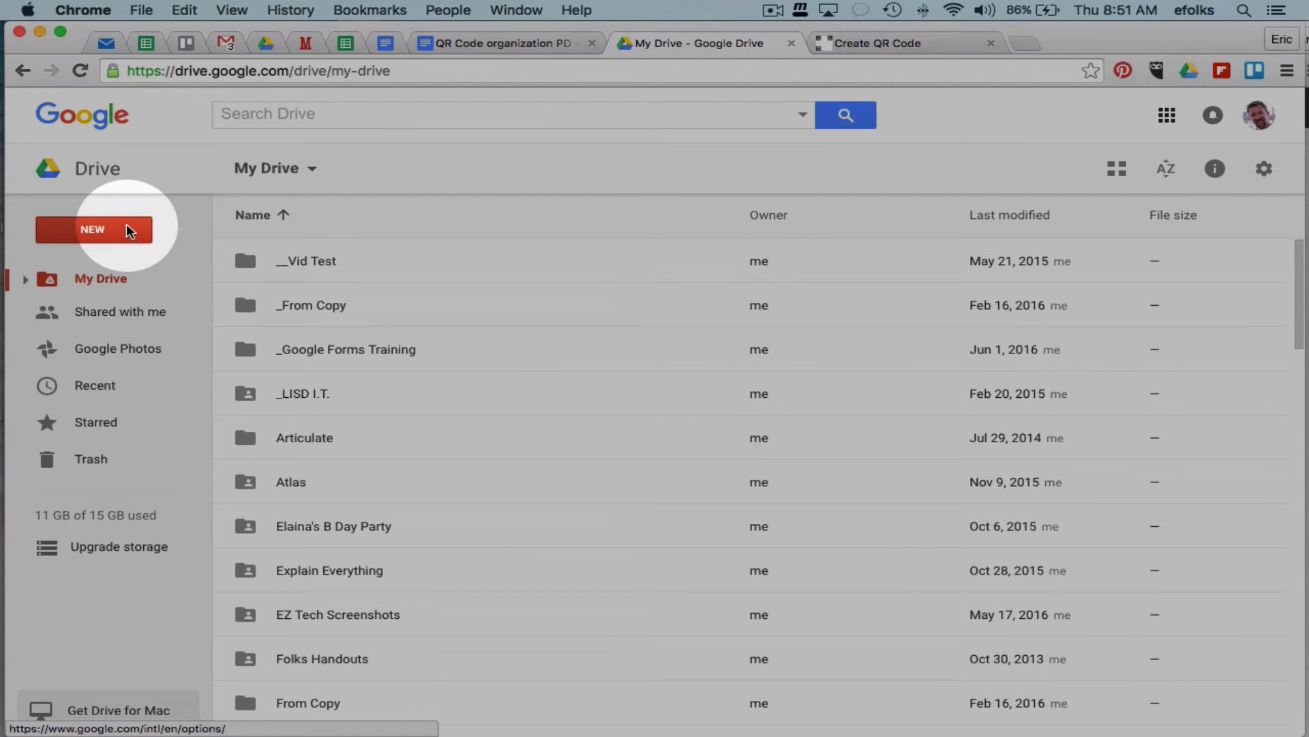
left_click(93, 230)
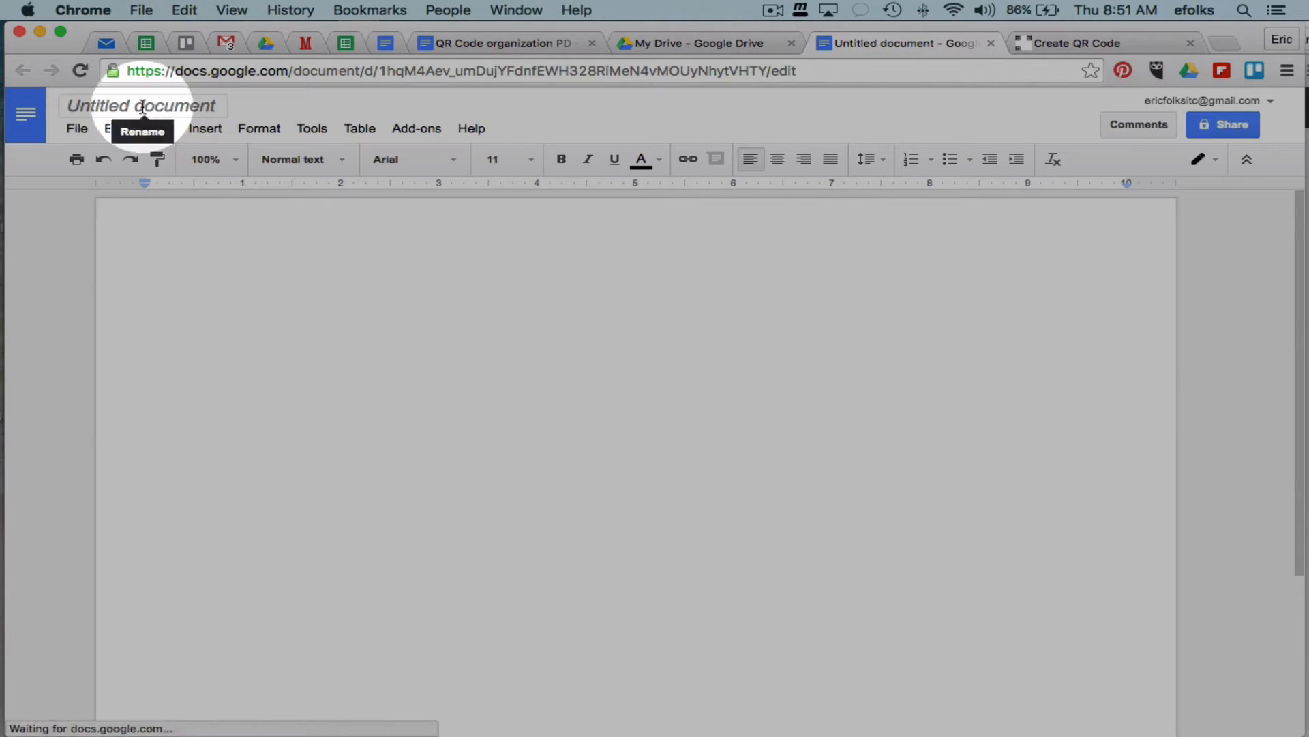
type("TEST")
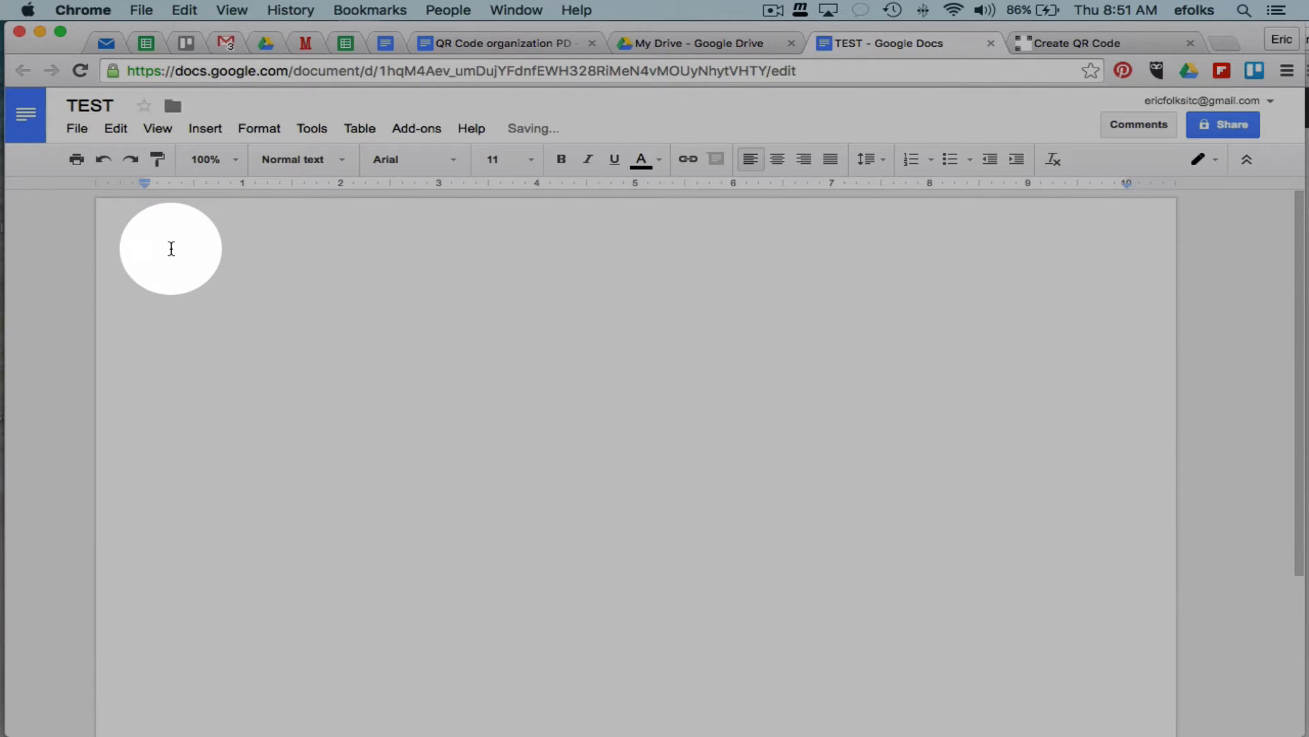
scroll("down", 3)
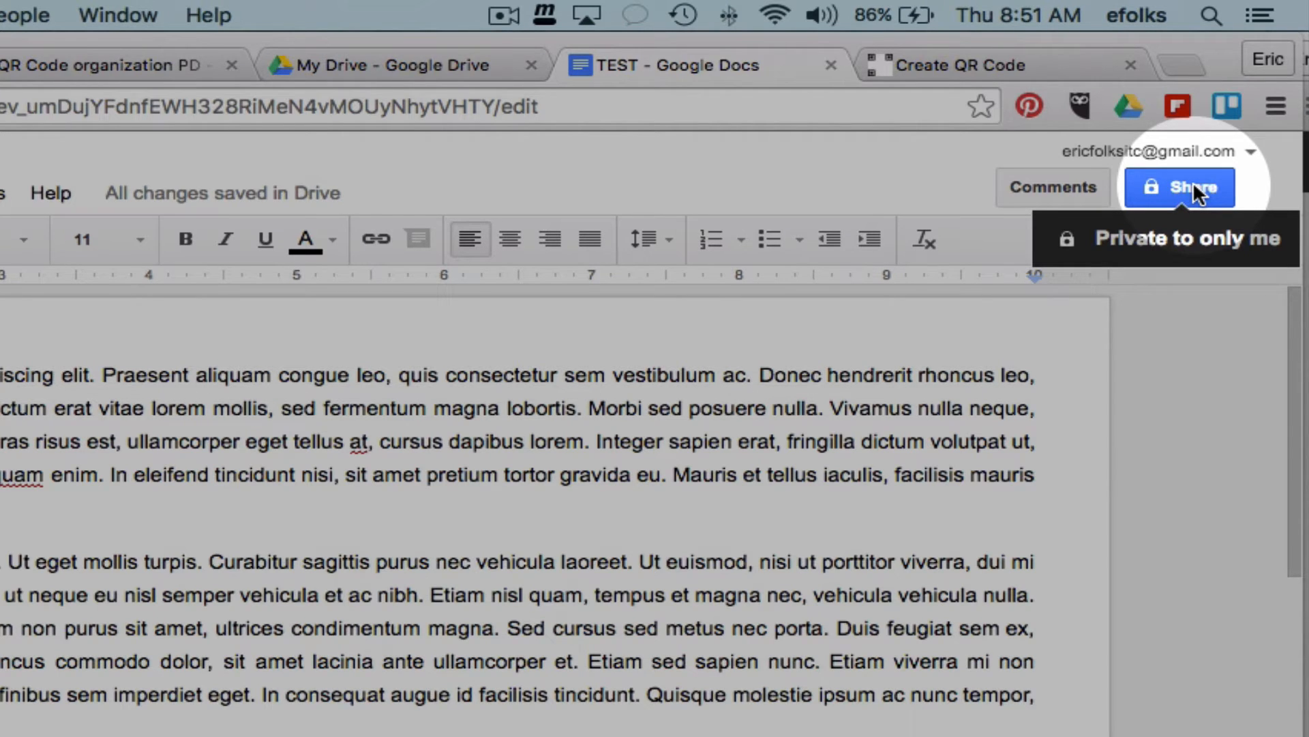
Show TEST's advanced sharing settings, which list access as private to the owner
left_click(1179, 187)
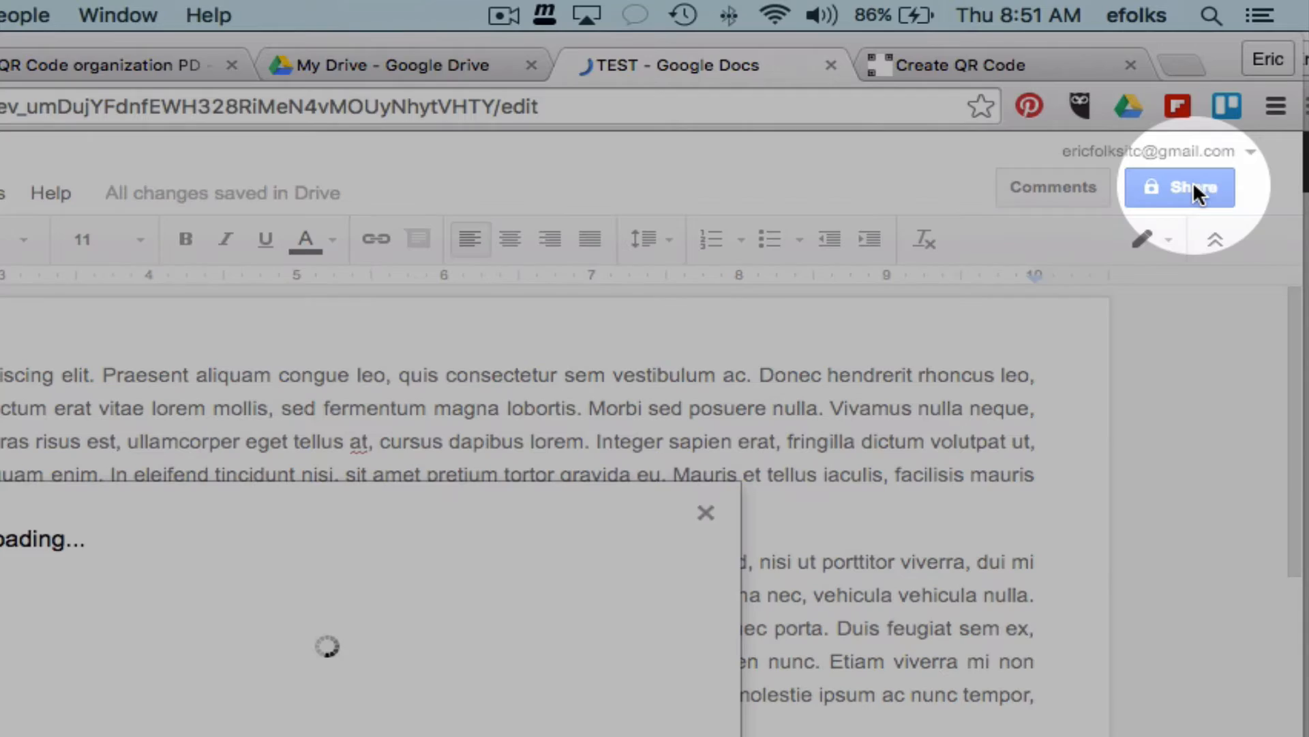
left_click(1178, 186)
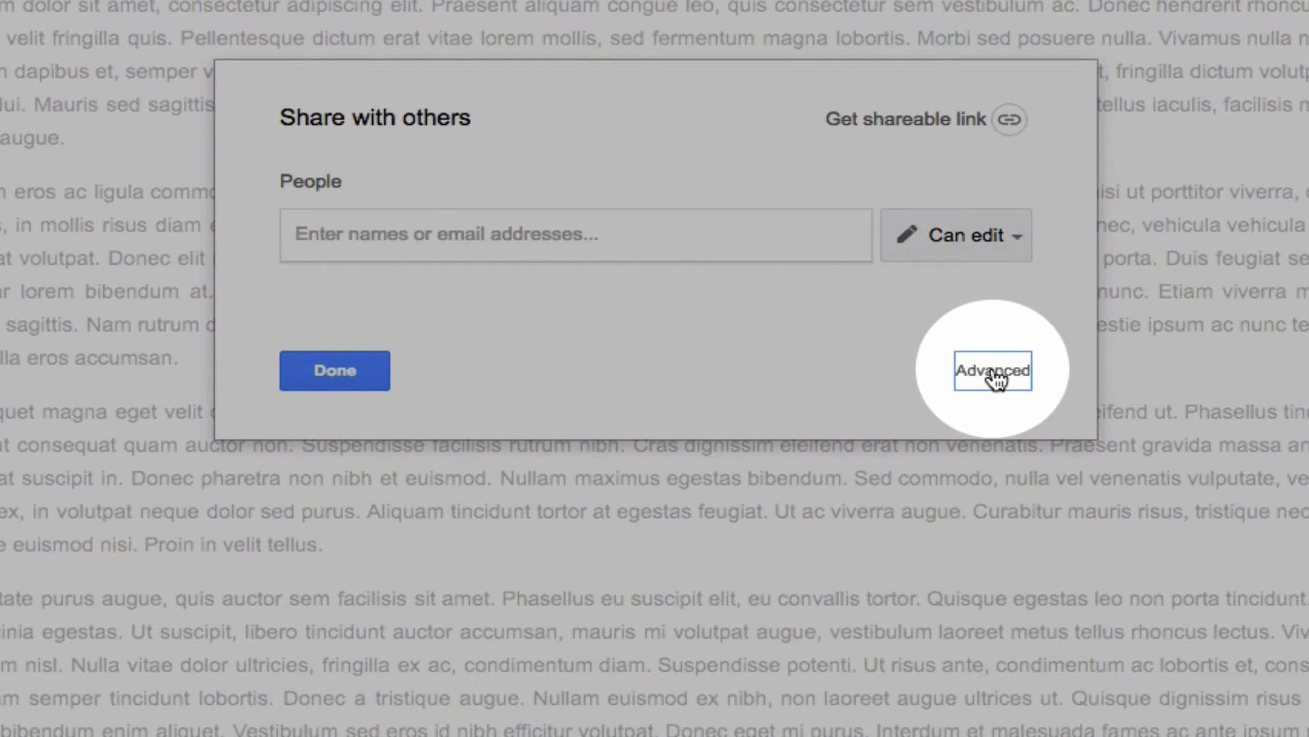
left_click(993, 369)
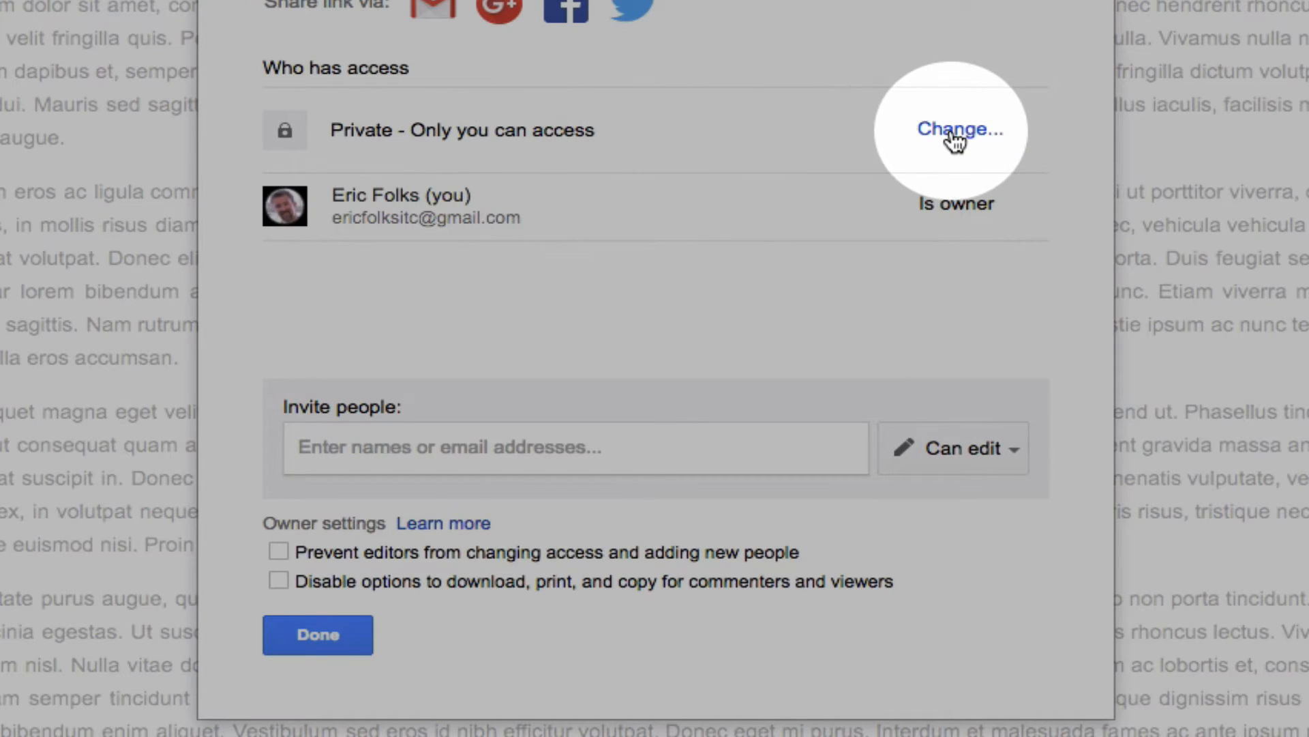
Set TEST's access to 'On - Anyone with the link' with Can view, and save
left_click(960, 129)
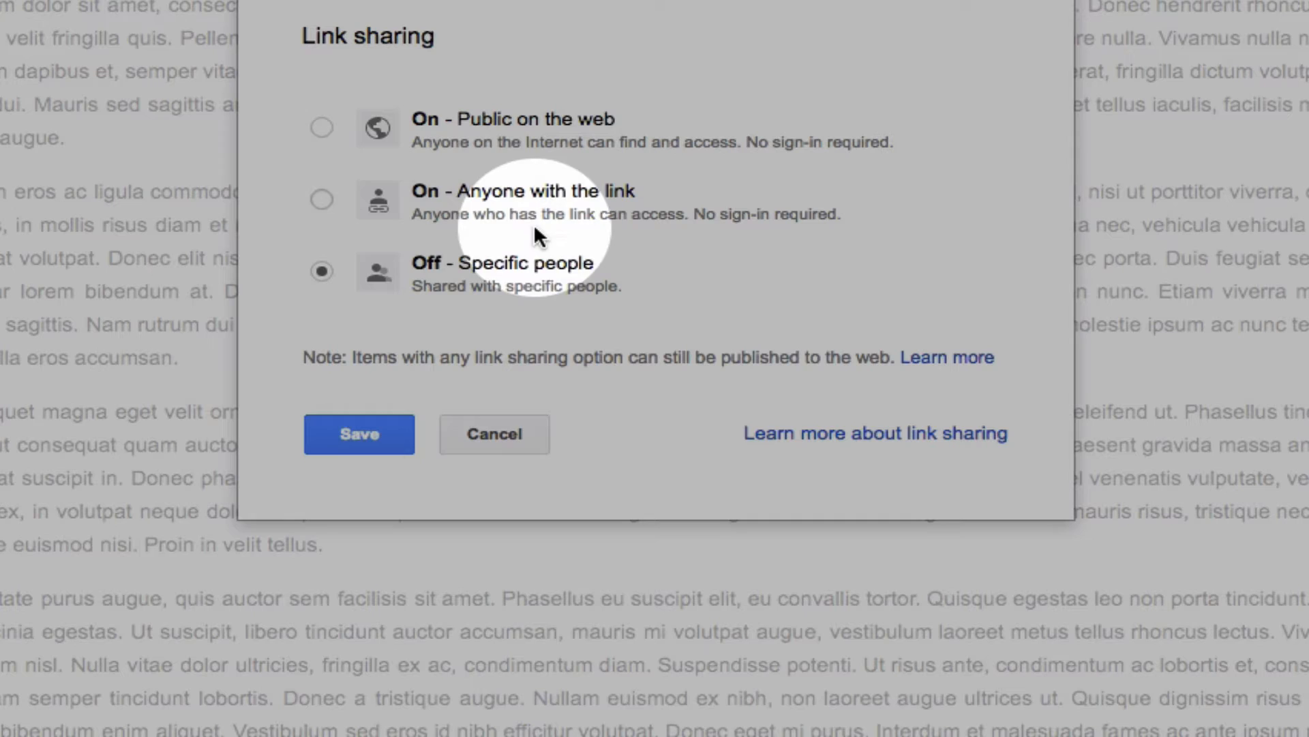
left_click(321, 199)
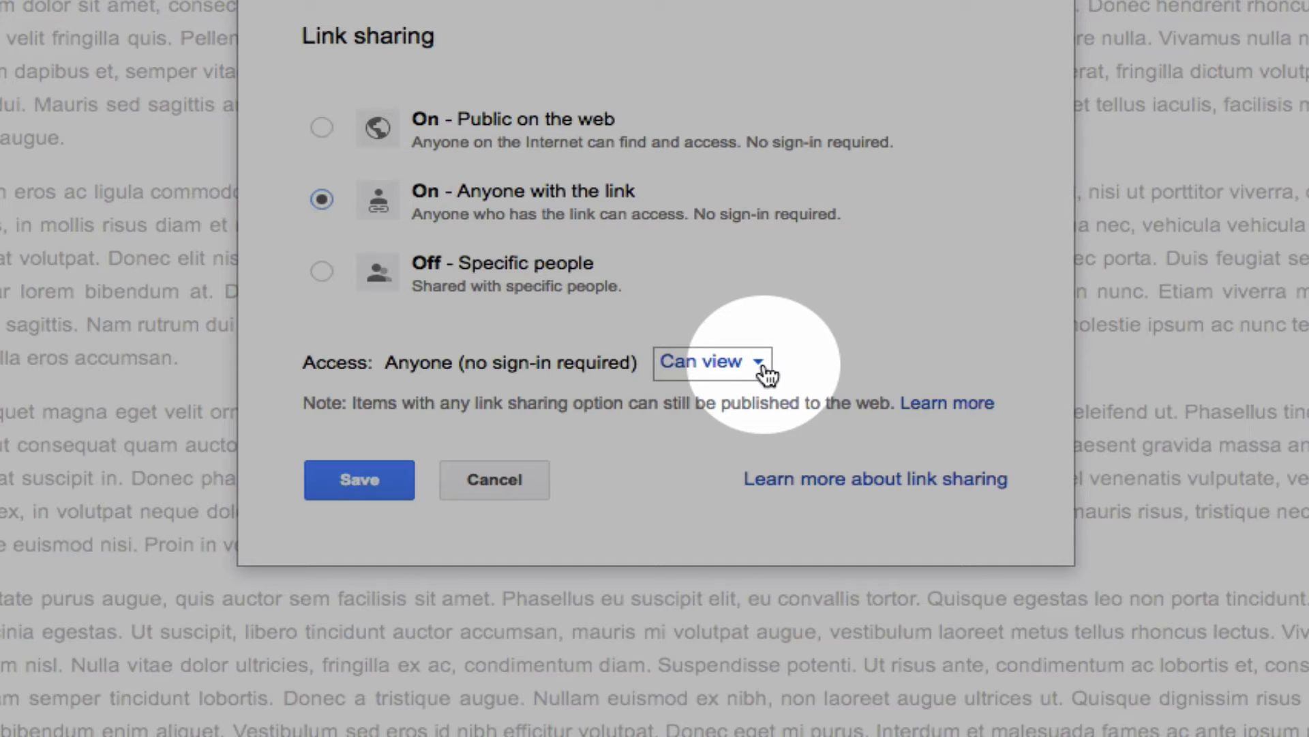
left_click(709, 361)
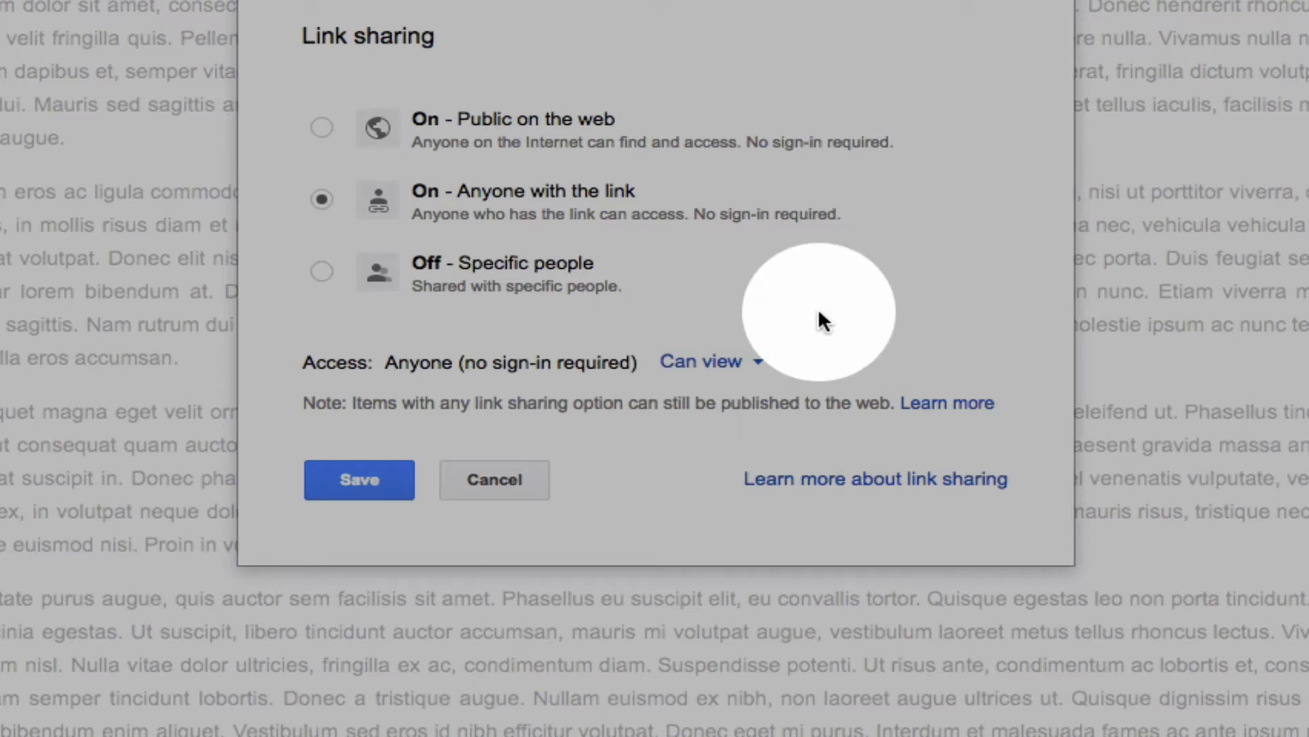
mouse_move(360, 480)
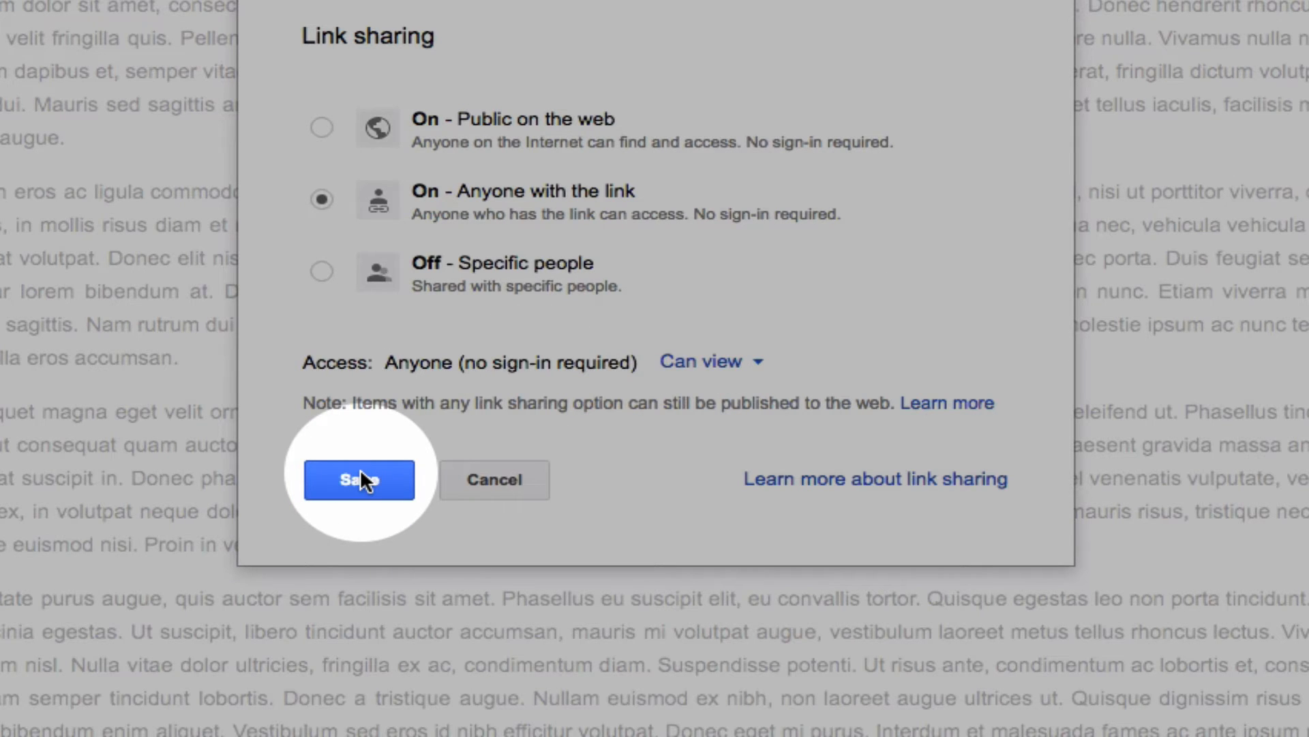
left_click(358, 479)
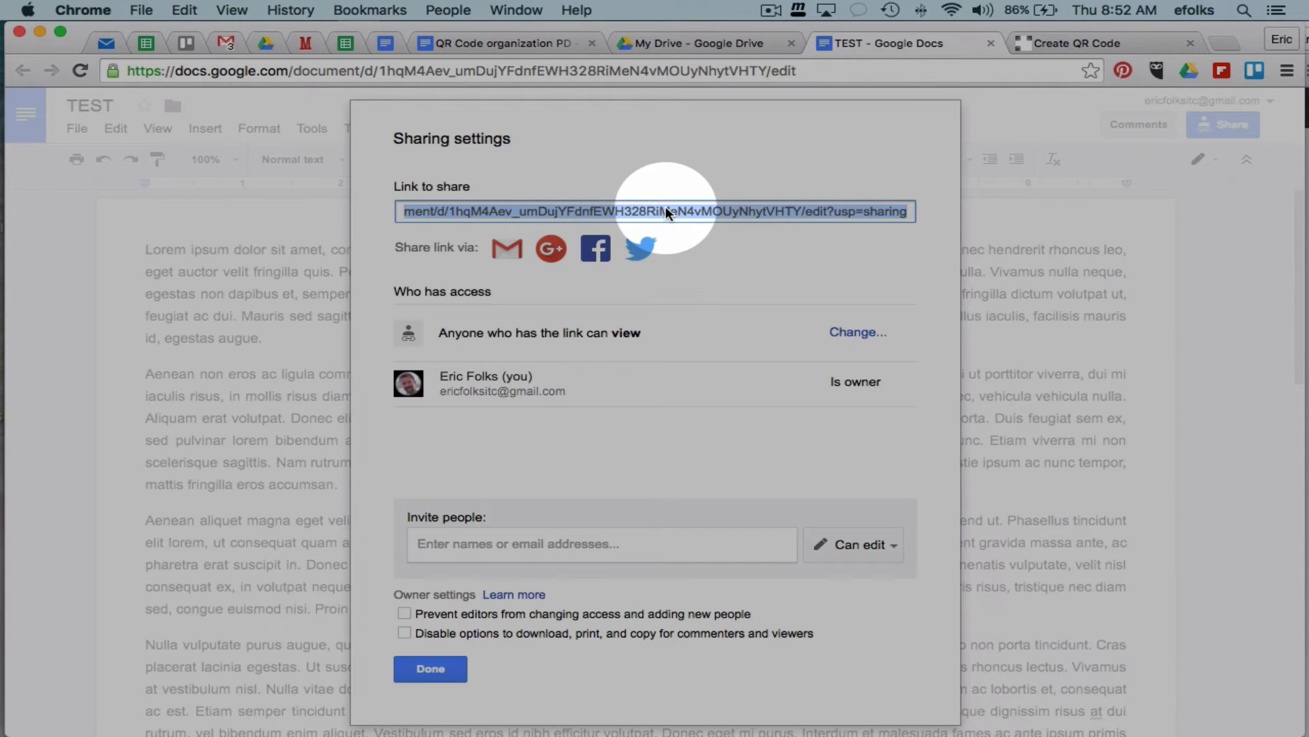
Copy TEST's 'Link to share' URL and close the sharing settings with Done
right_click(659, 211)
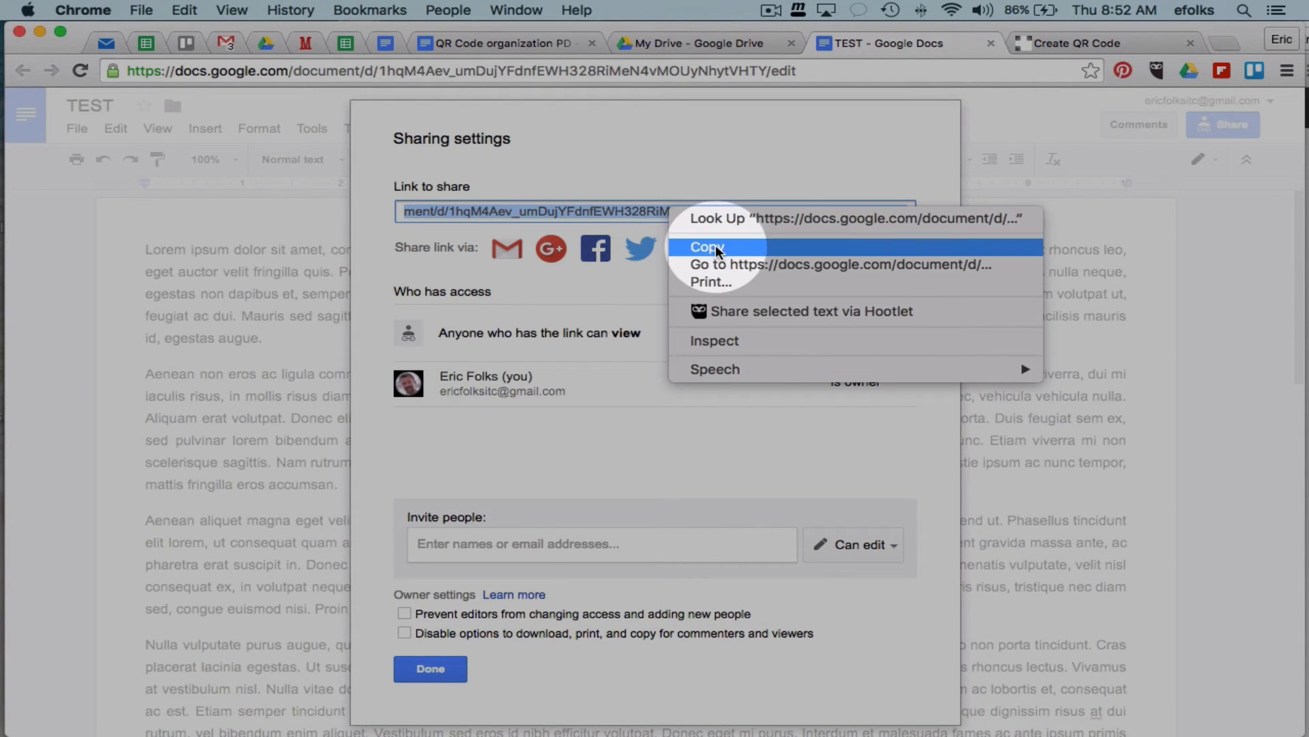
left_click(707, 247)
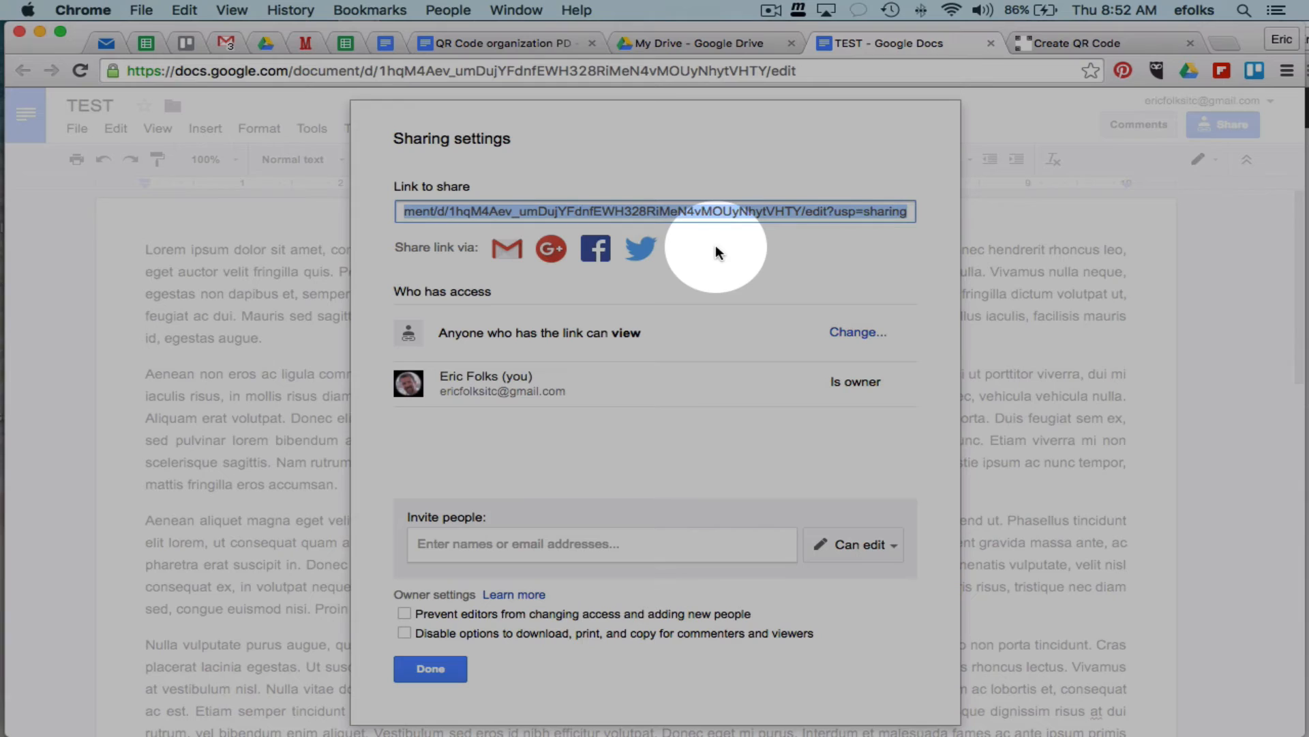
key("cmd+c")
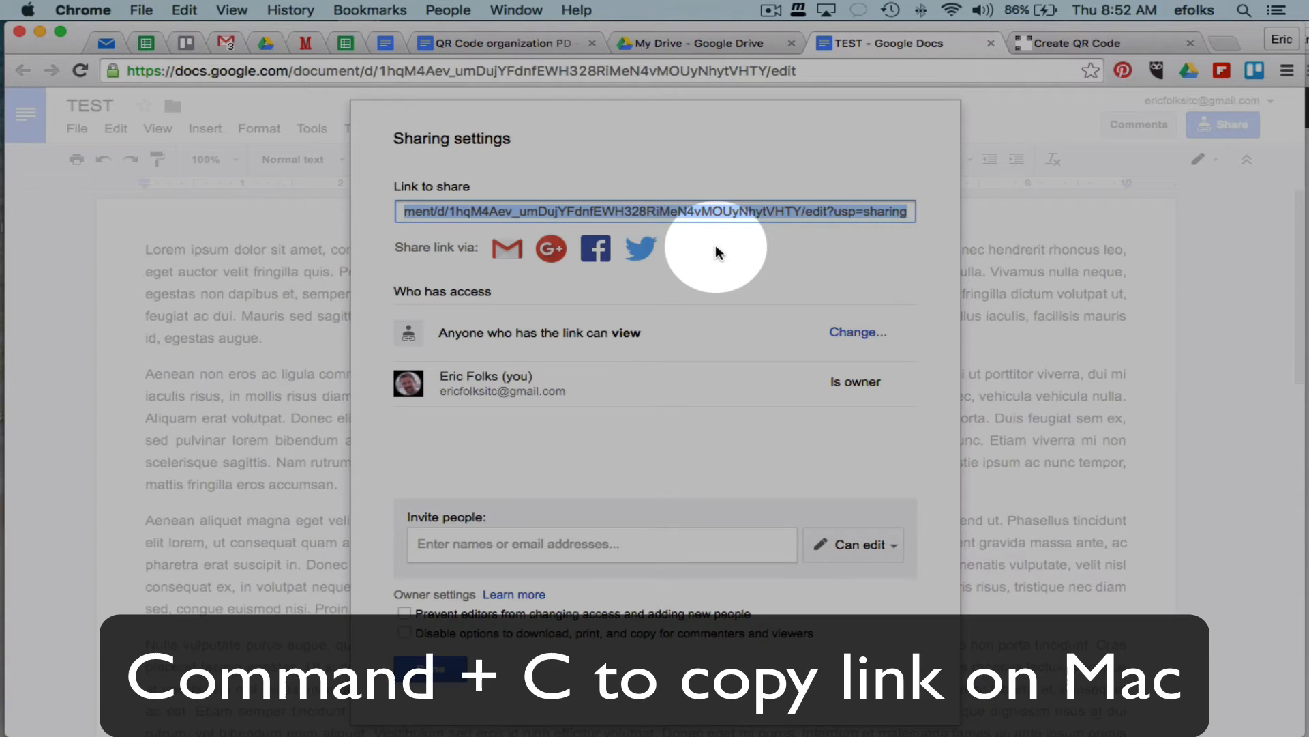
key("cmd+c")
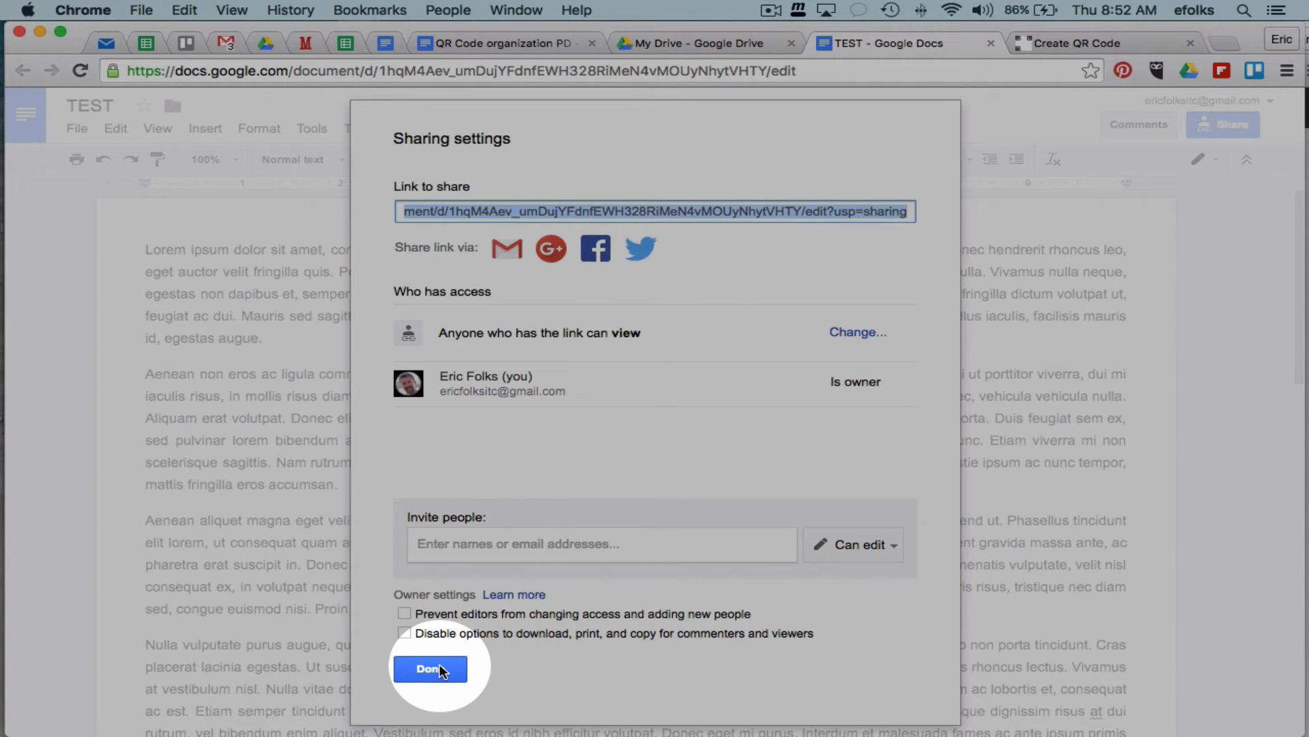
left_click(429, 668)
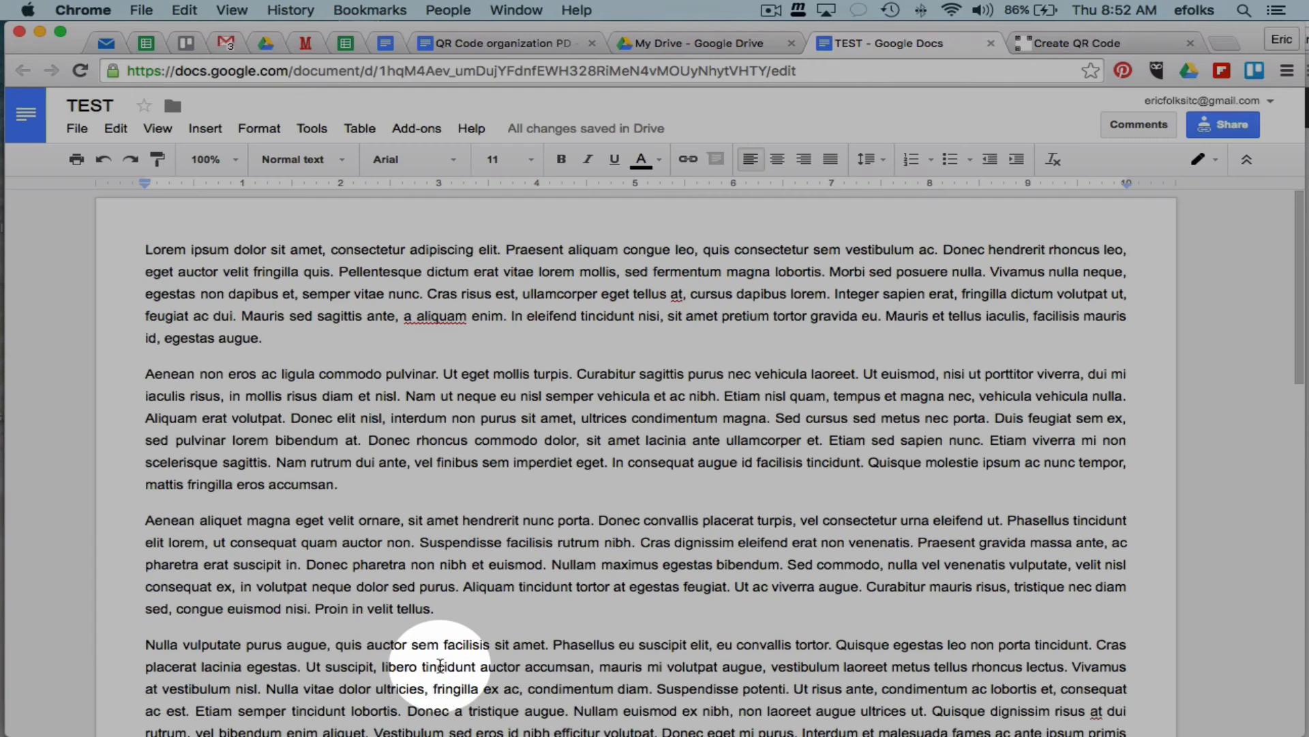
Paste the TEST document link into Create QR Code's embed text box
left_click(1085, 43)
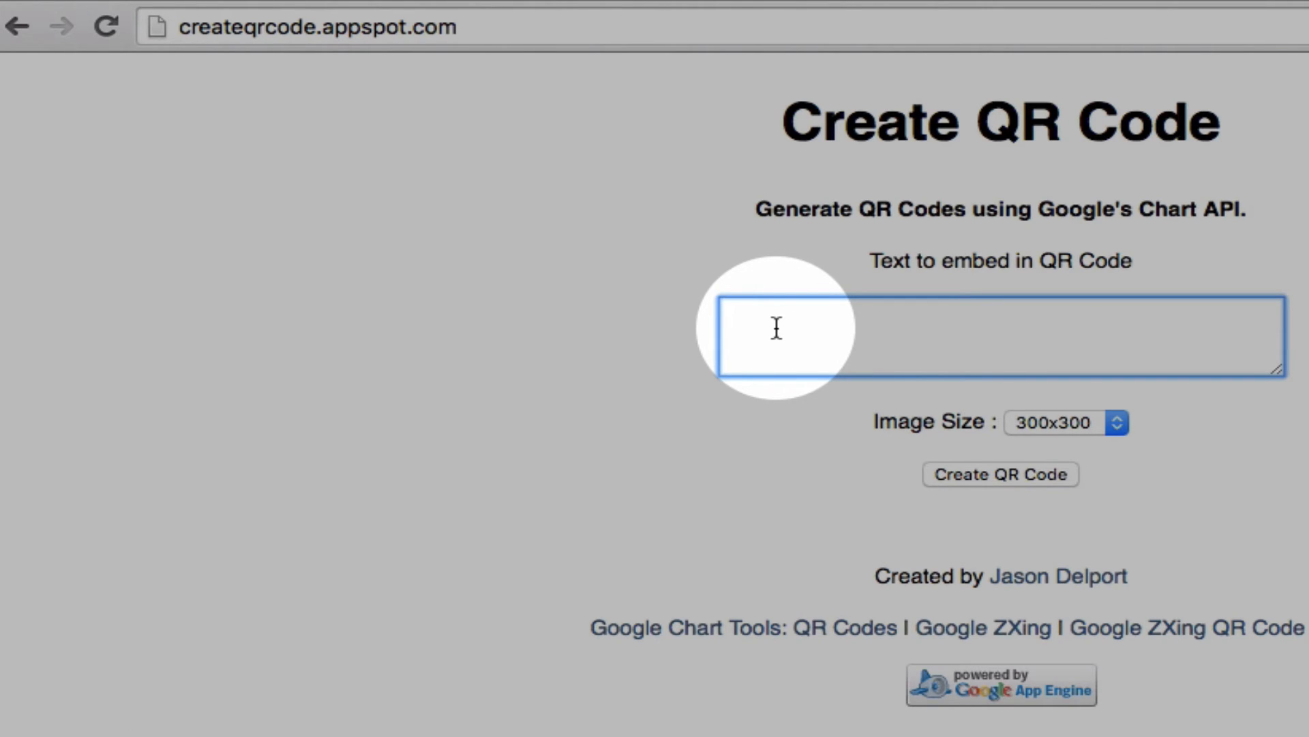
right_click(777, 327)
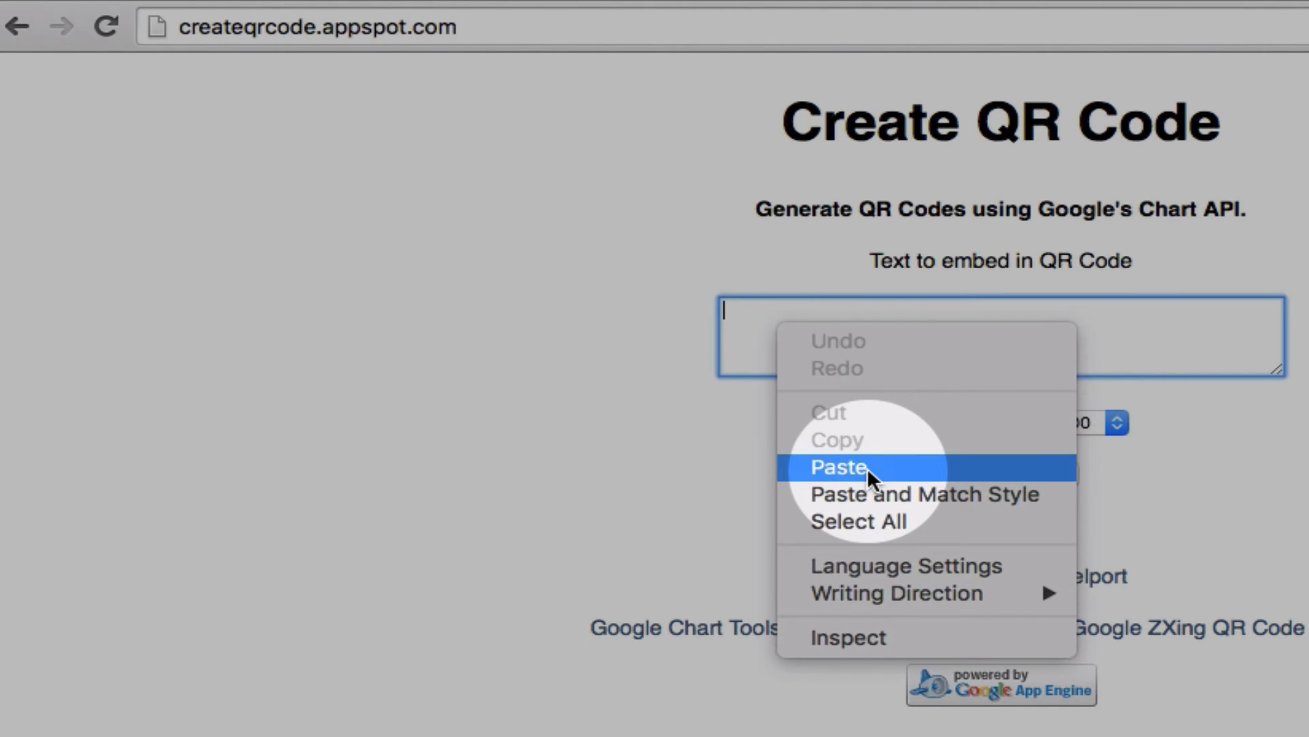
left_click(837, 466)
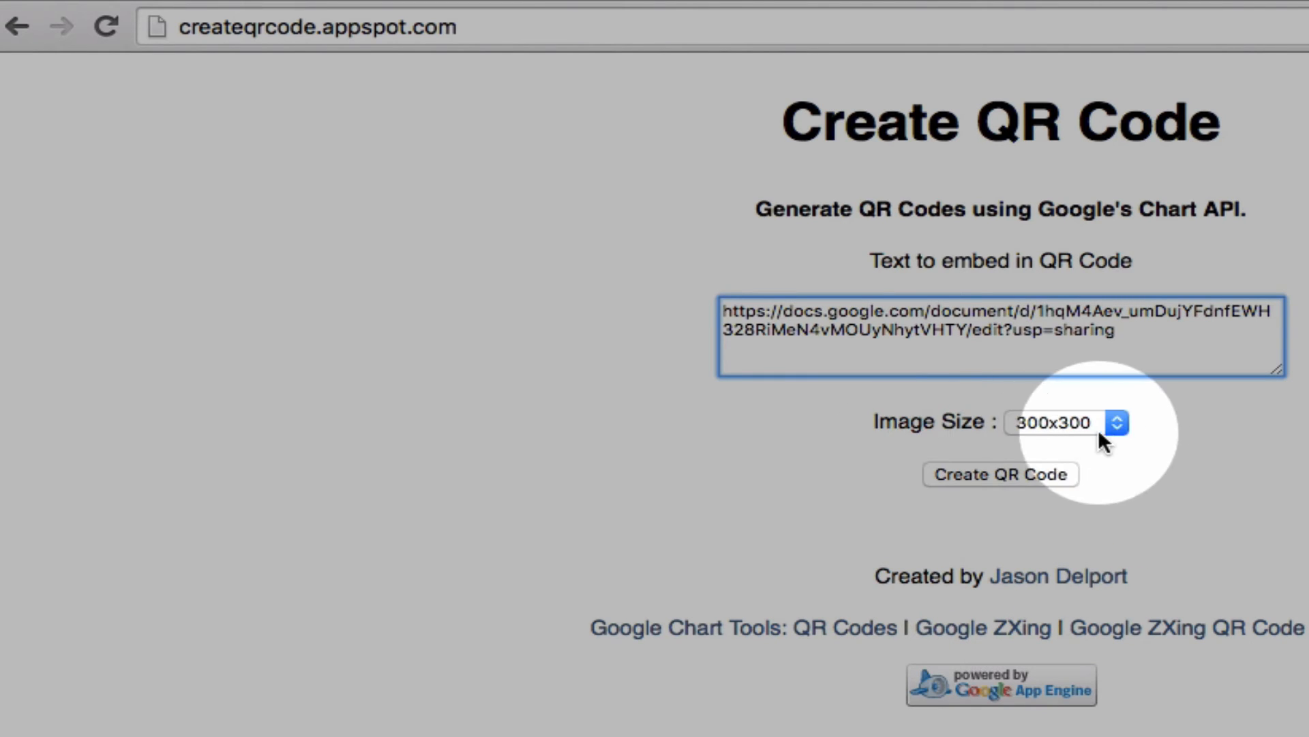
Set the QR image size to 150x150, replacing an initial 200x200 choice
left_click(1072, 423)
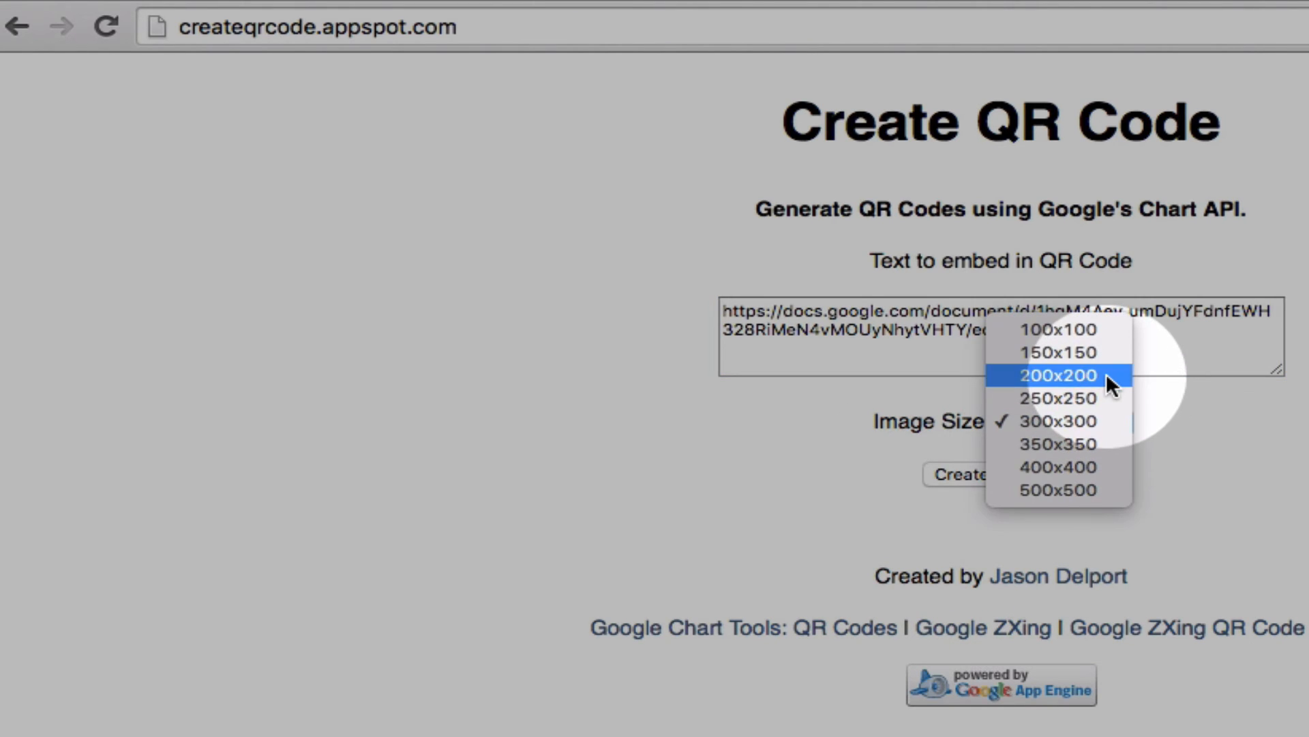
left_click(1068, 375)
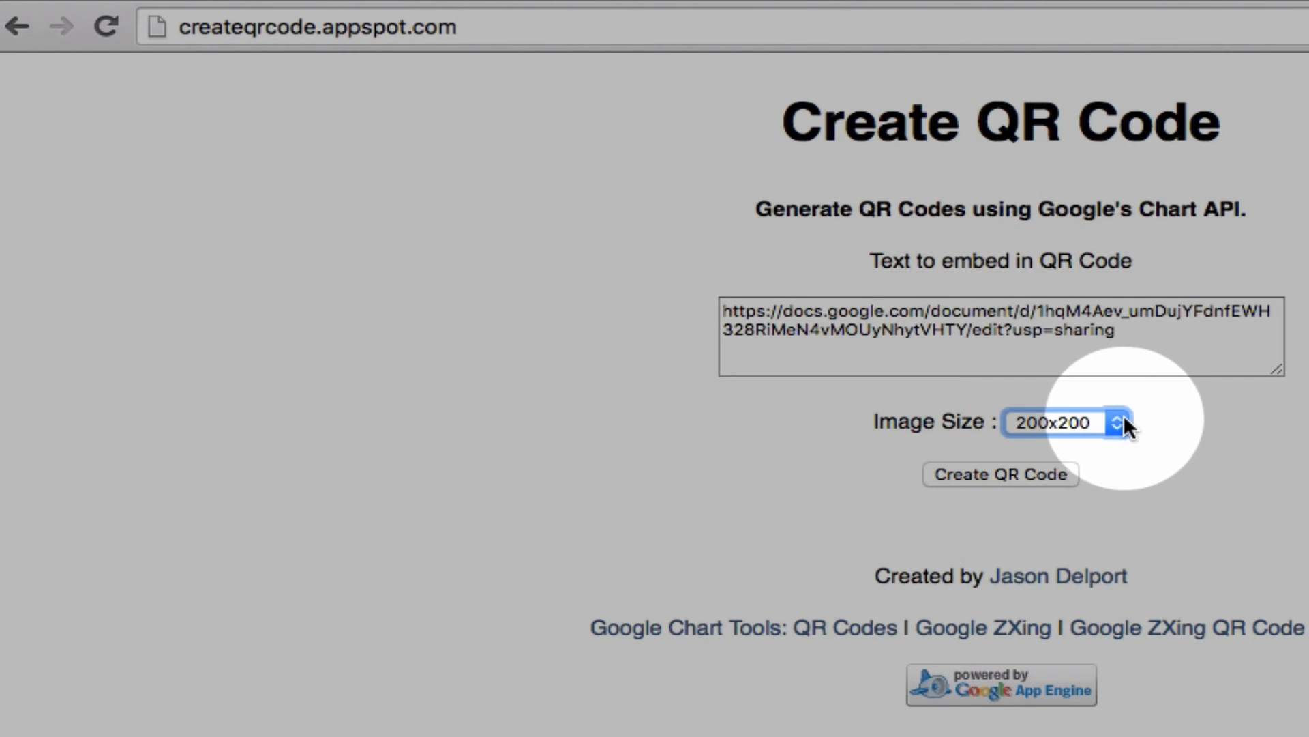
left_click(1060, 422)
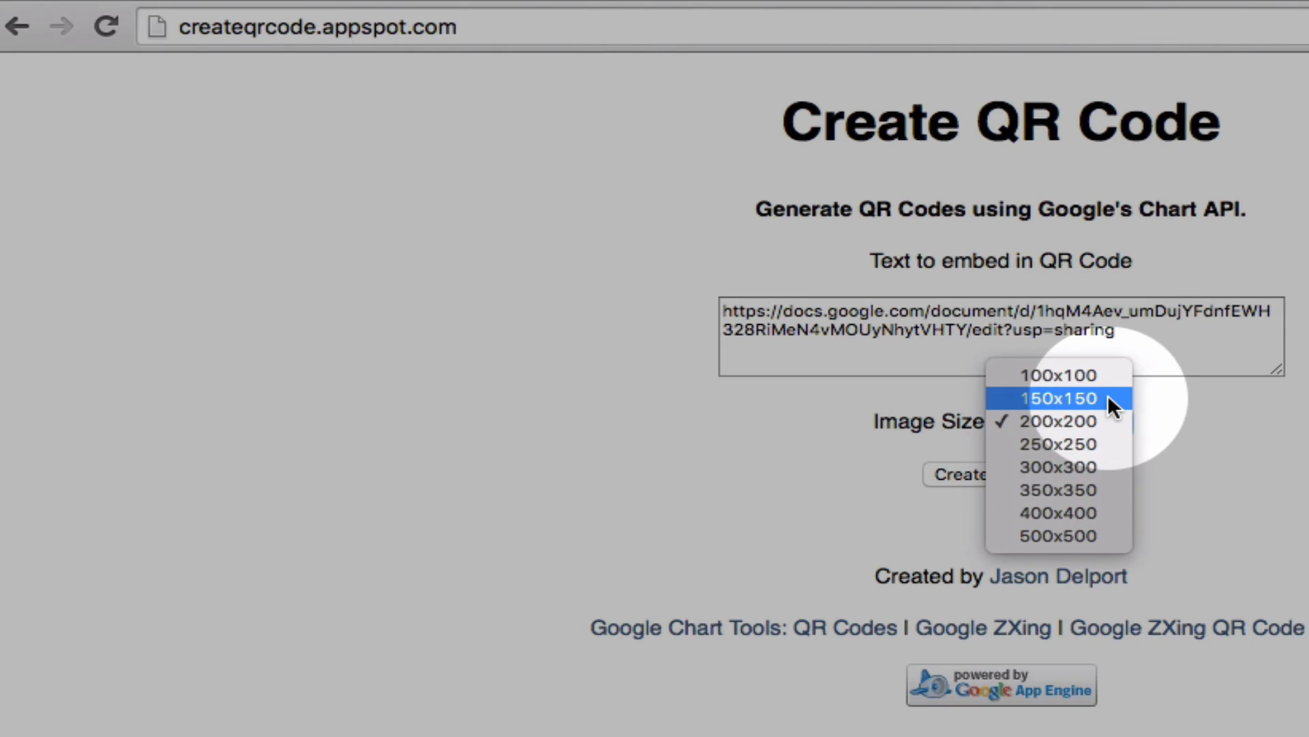
left_click(1058, 397)
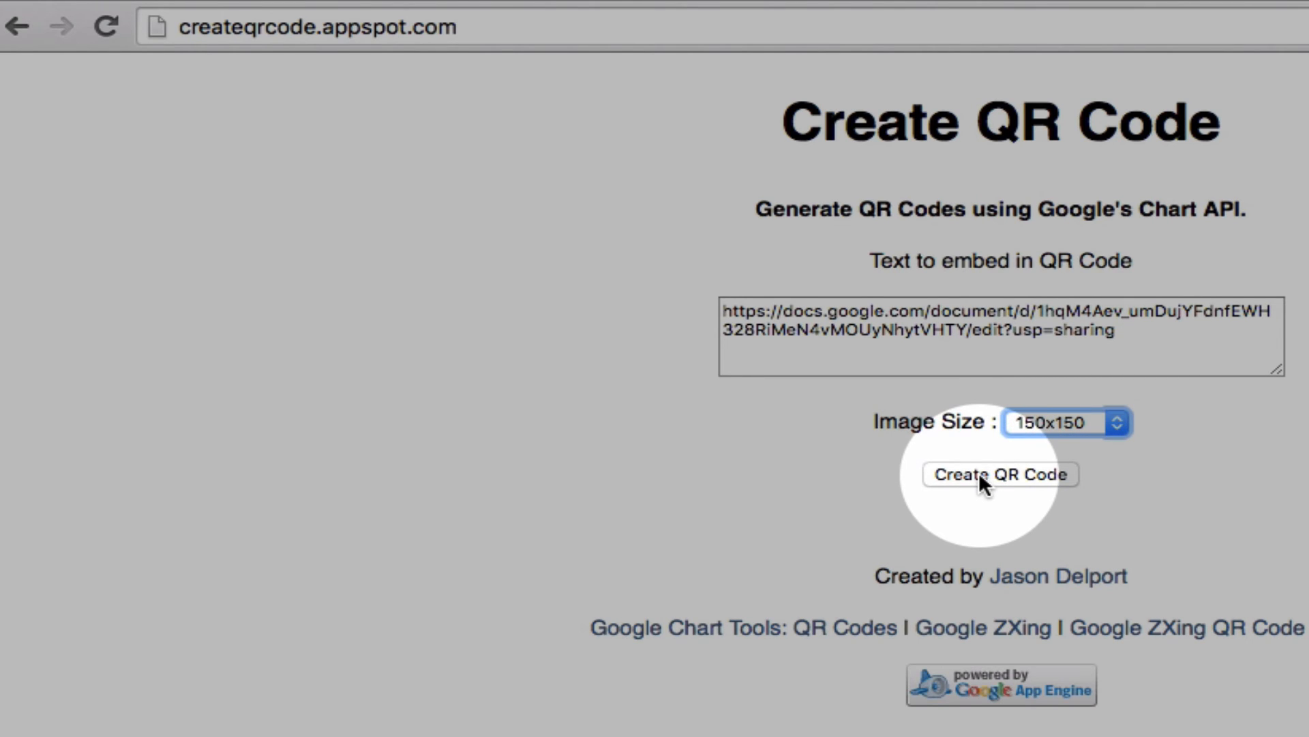
Generate the 150x150 QR code and right-click the image for Save Image As
left_click(998, 474)
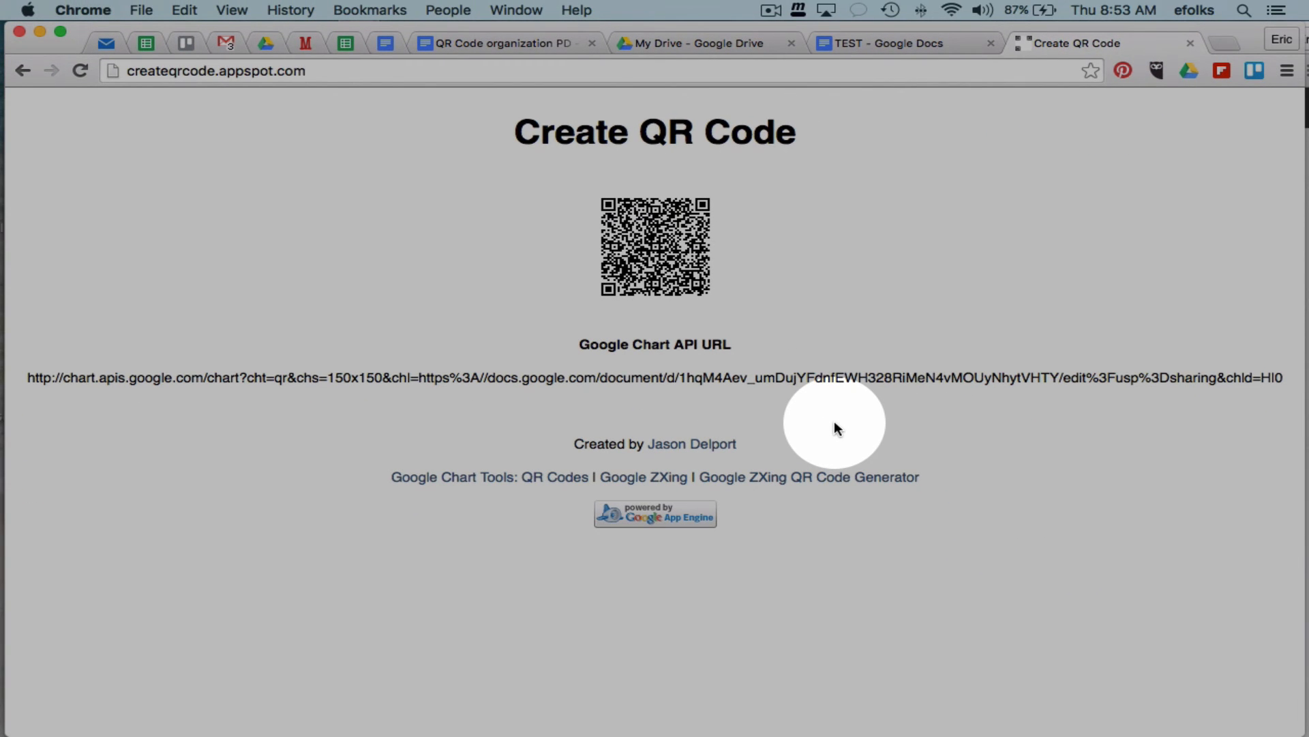
right_click(655, 246)
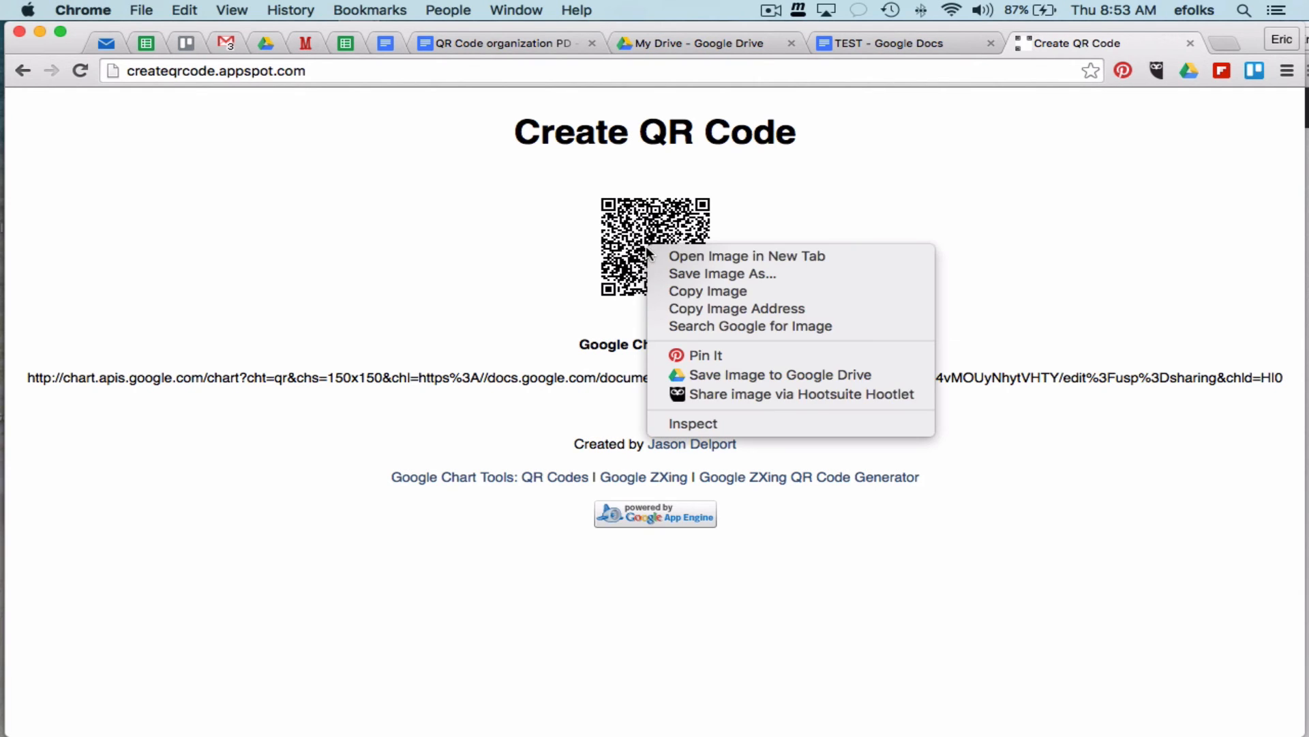
mouse_move(749, 274)
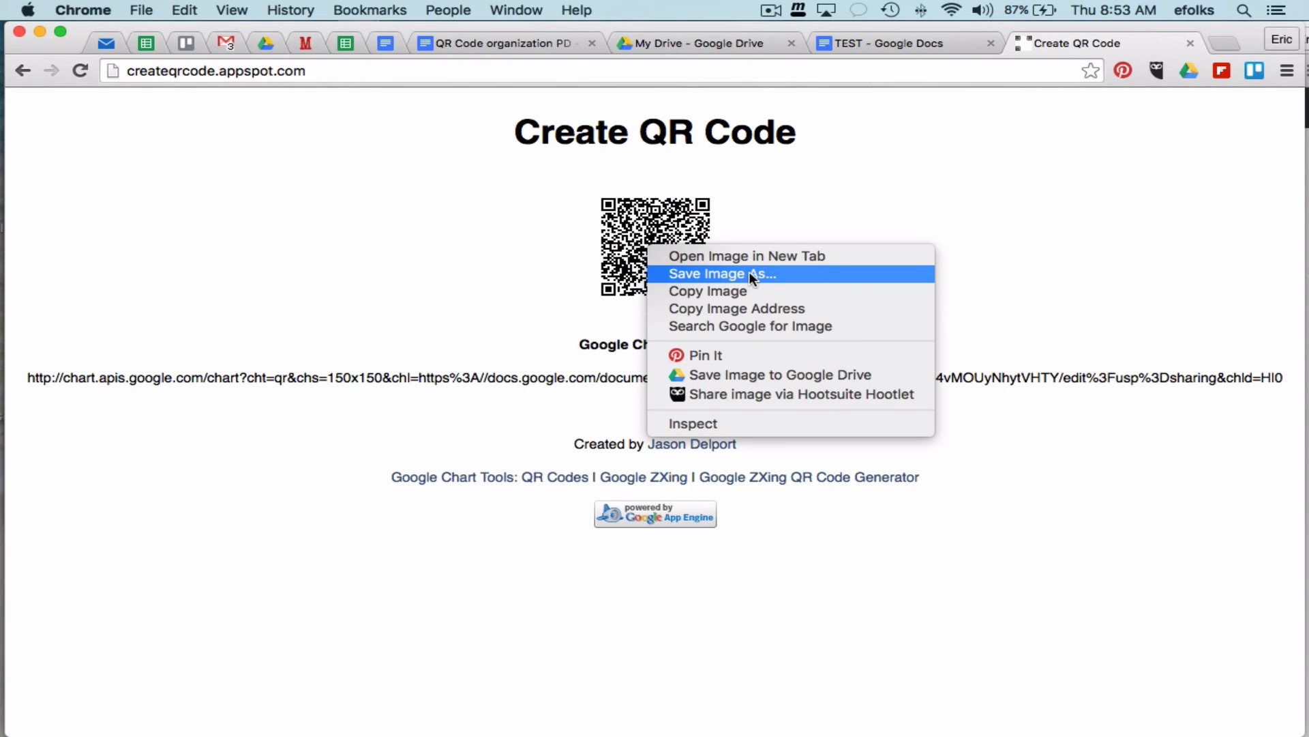
mouse_move(769, 282)
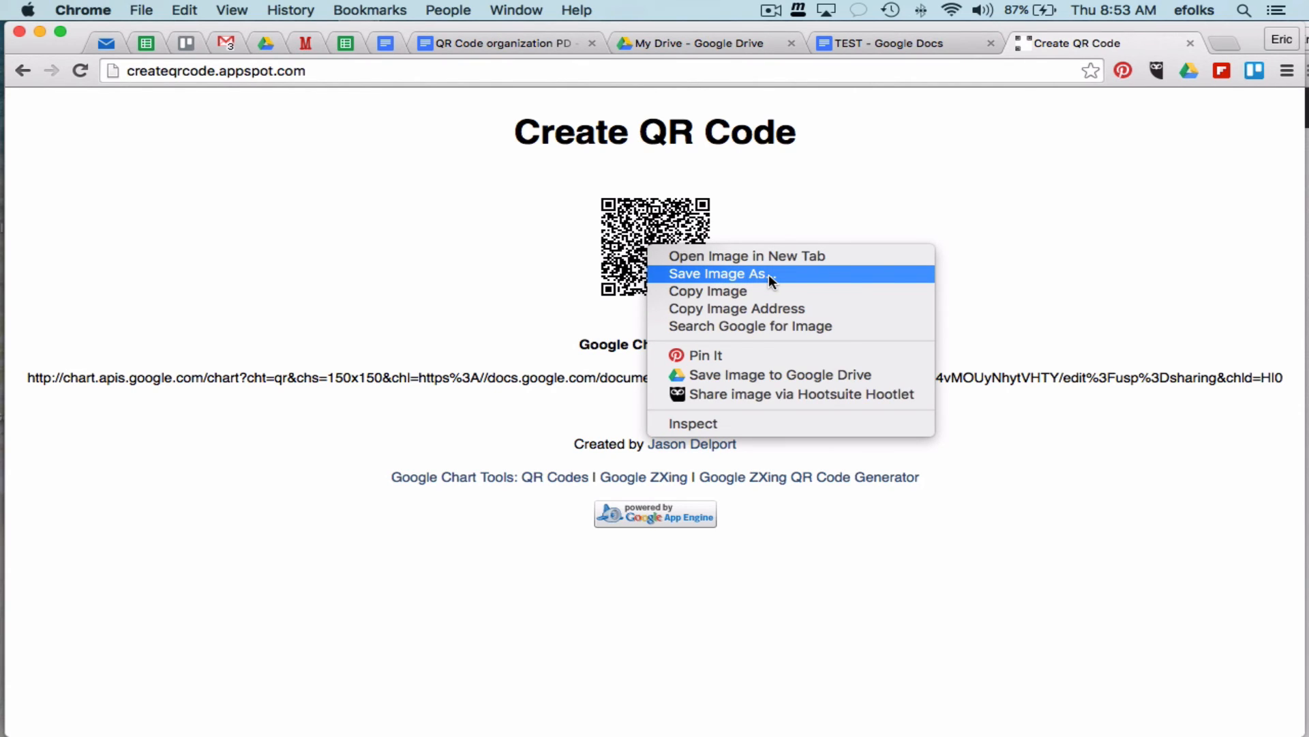